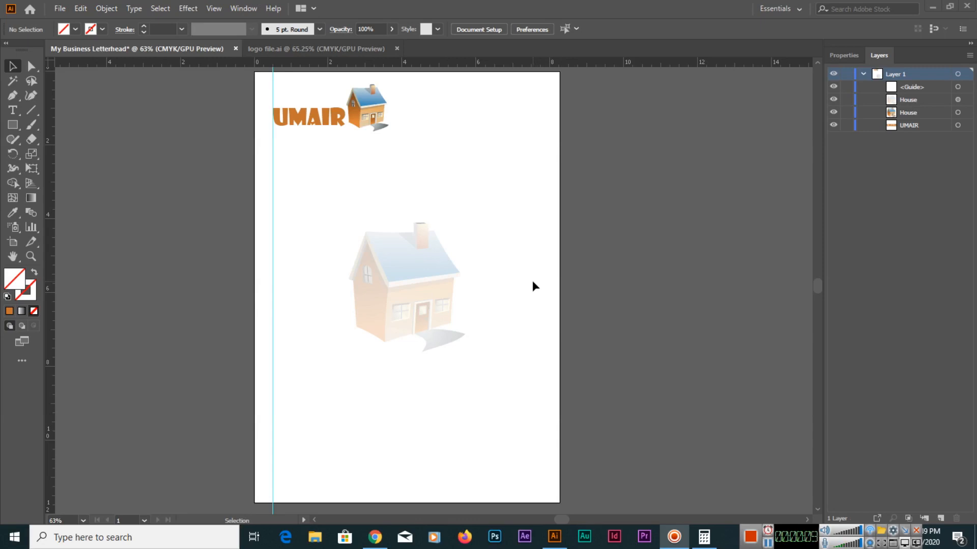
{"action": "mouse_move", "coordinate": [516, 100]}
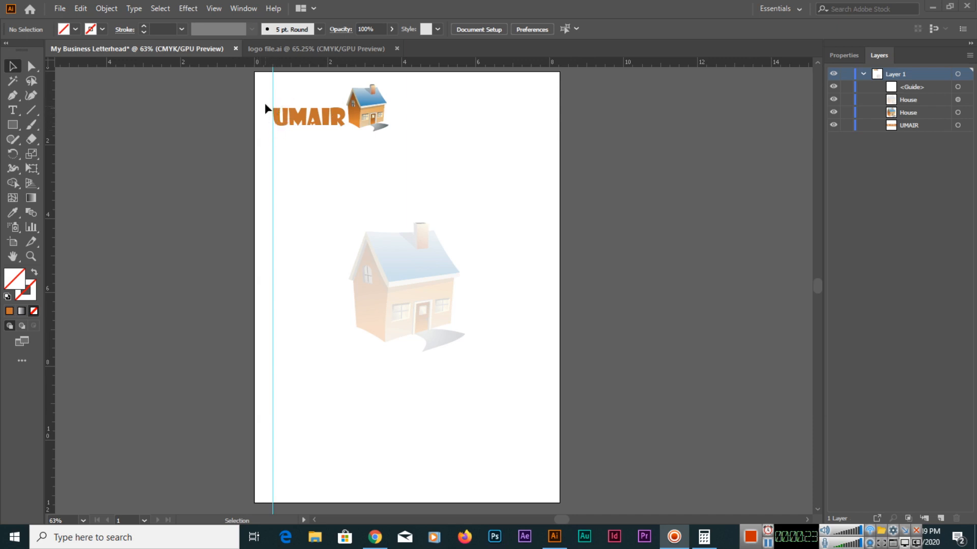
{"action": "mouse_move", "coordinate": [263, 94]}
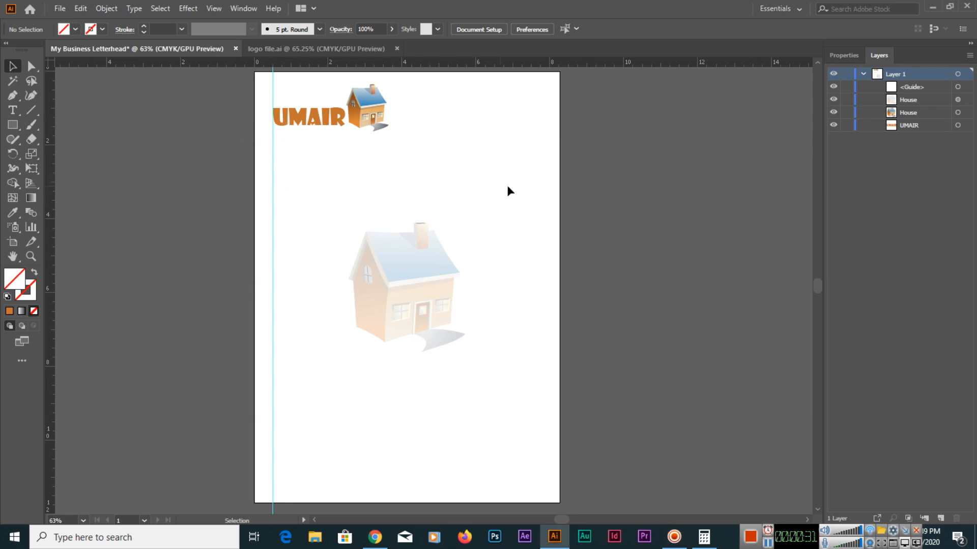
{"action": "mouse_move", "coordinate": [56, 201]}
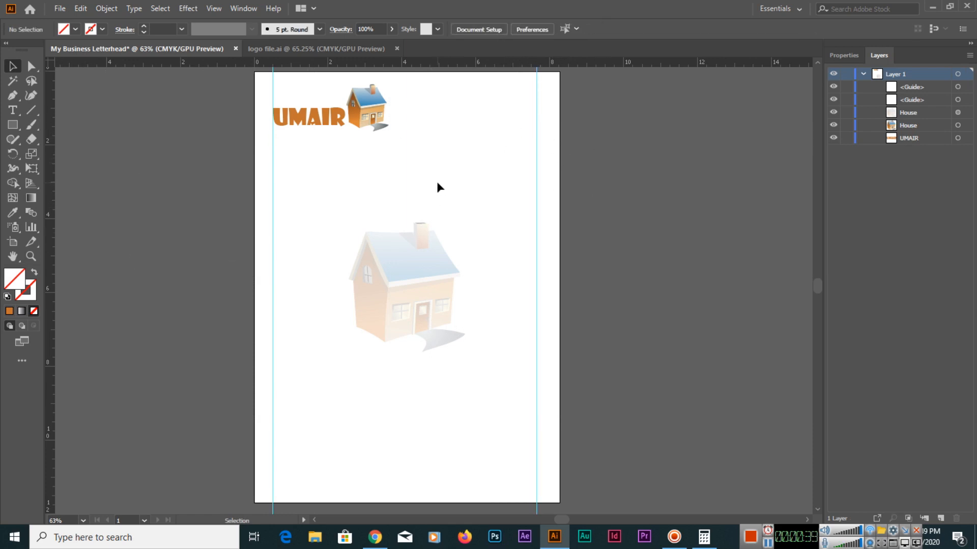
{"action": "mouse_move", "coordinate": [12, 243]}
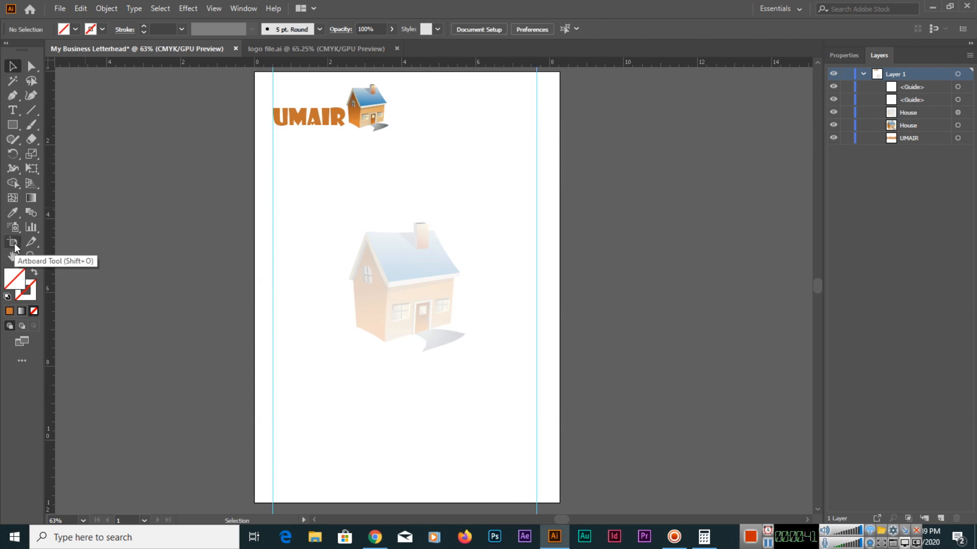
Step: Pull a second vertical guide from the left ruler toward the right edge of the page
{"action": "left_click", "coordinate": [12, 242]}
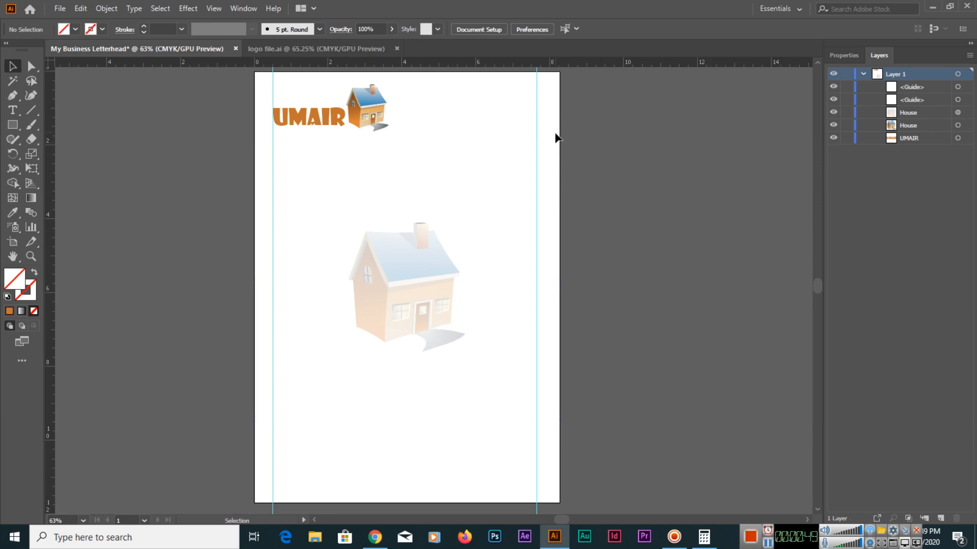
{"action": "mouse_move", "coordinate": [551, 118]}
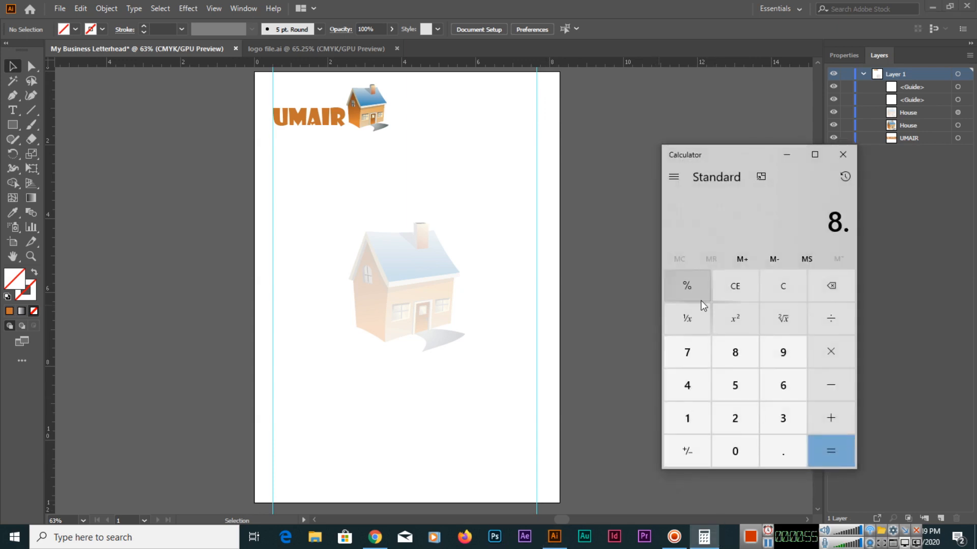
Step: Work out the right margin guide position in Calculator and return to the letterhead
{"action": "left_click", "coordinate": [830, 385]}
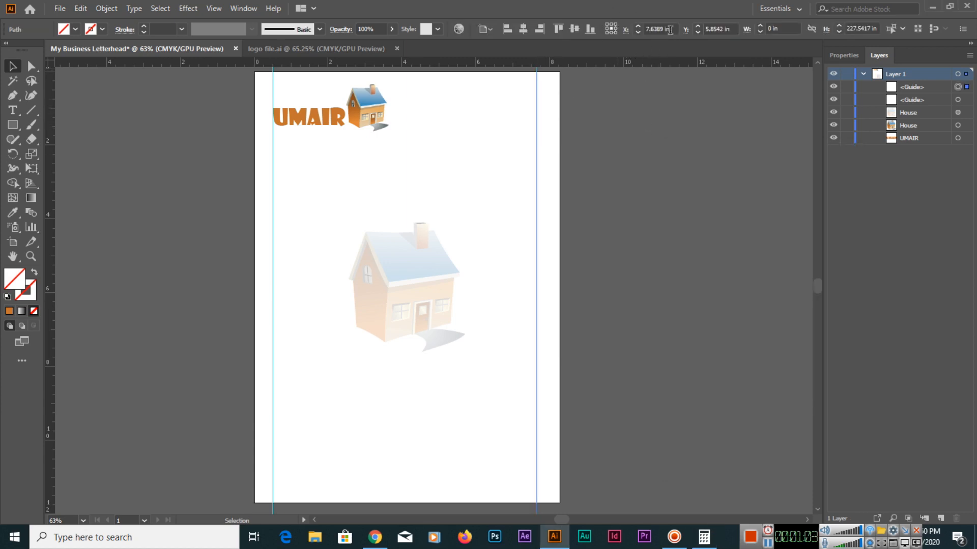
Step: Set the right guide's X position to 7.77 inches in the Control bar
{"action": "left_click", "coordinate": [657, 28]}
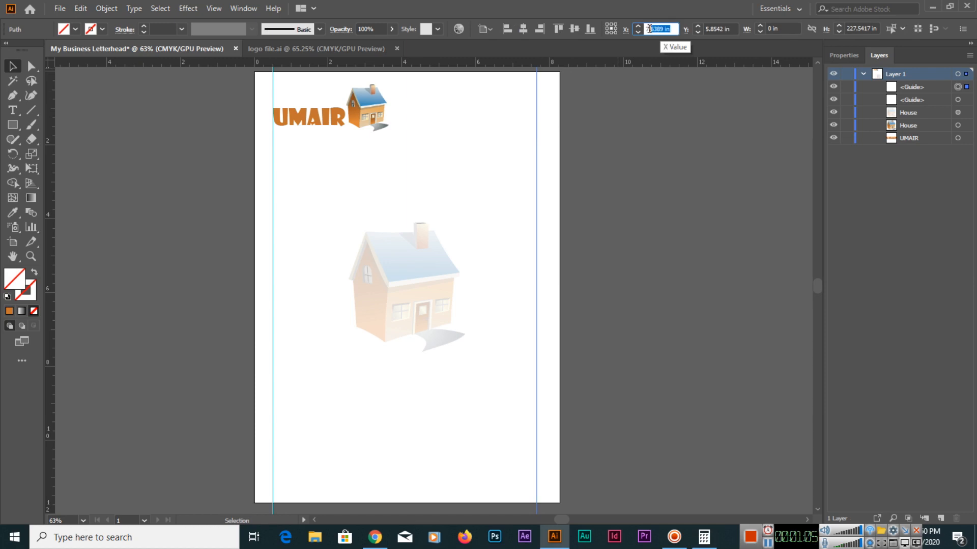
{"action": "type", "text": "7.77"}
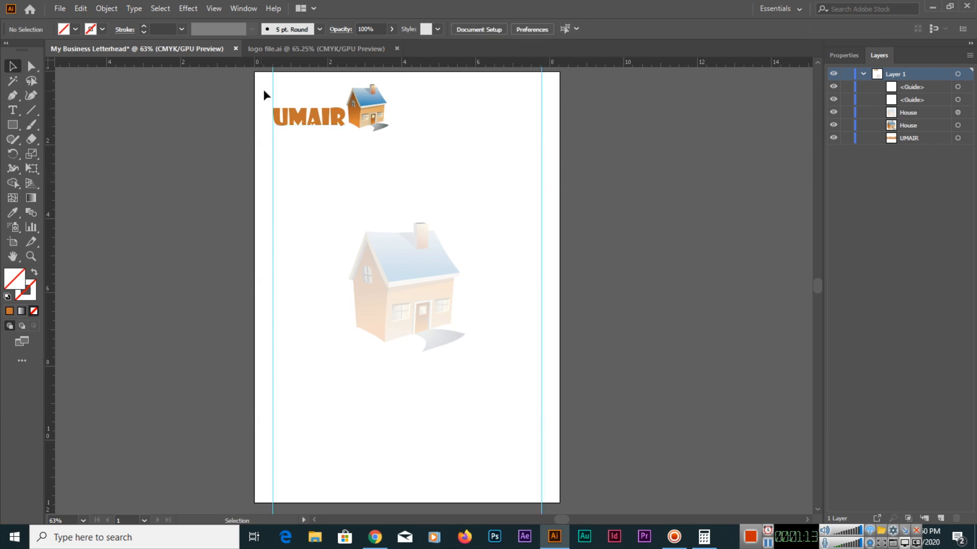
{"action": "mouse_move", "coordinate": [266, 150]}
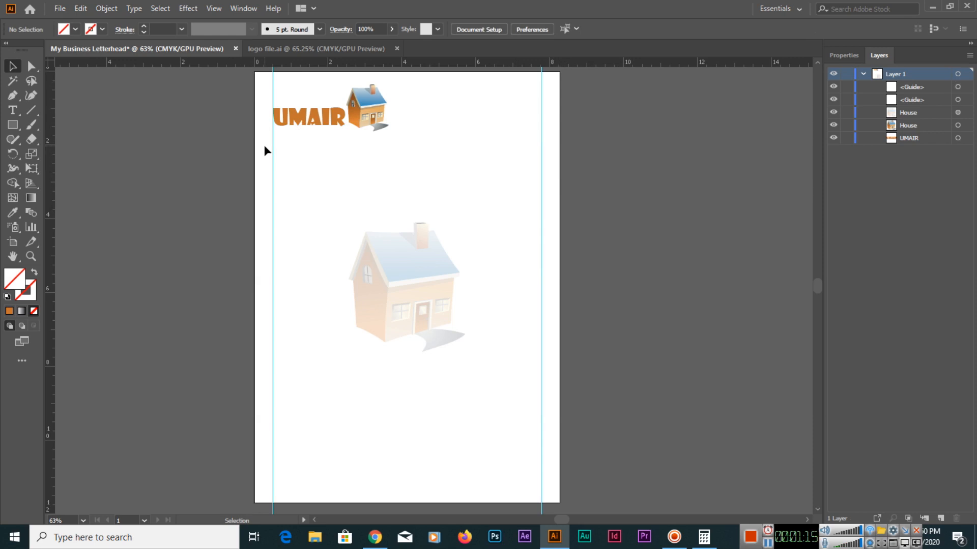
{"action": "mouse_move", "coordinate": [222, 67]}
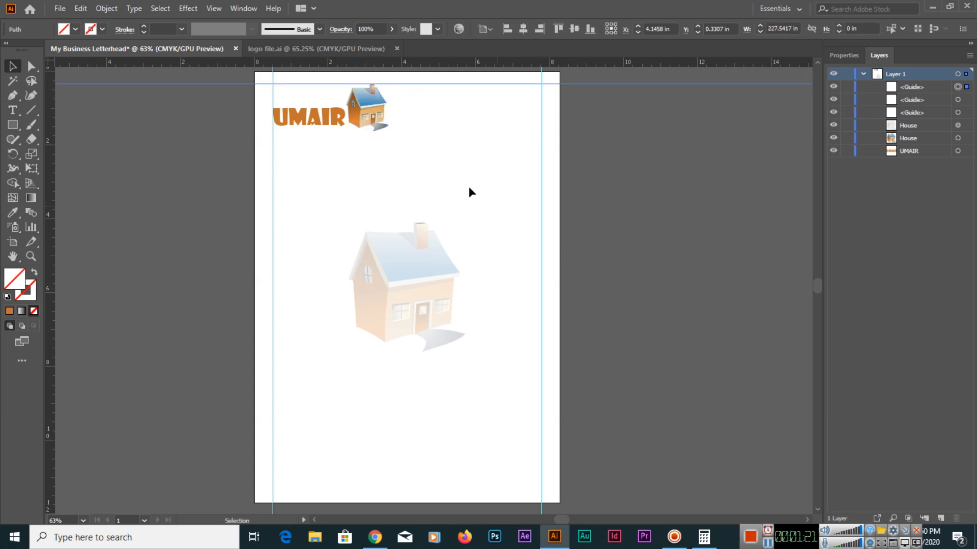
{"action": "mouse_move", "coordinate": [501, 156]}
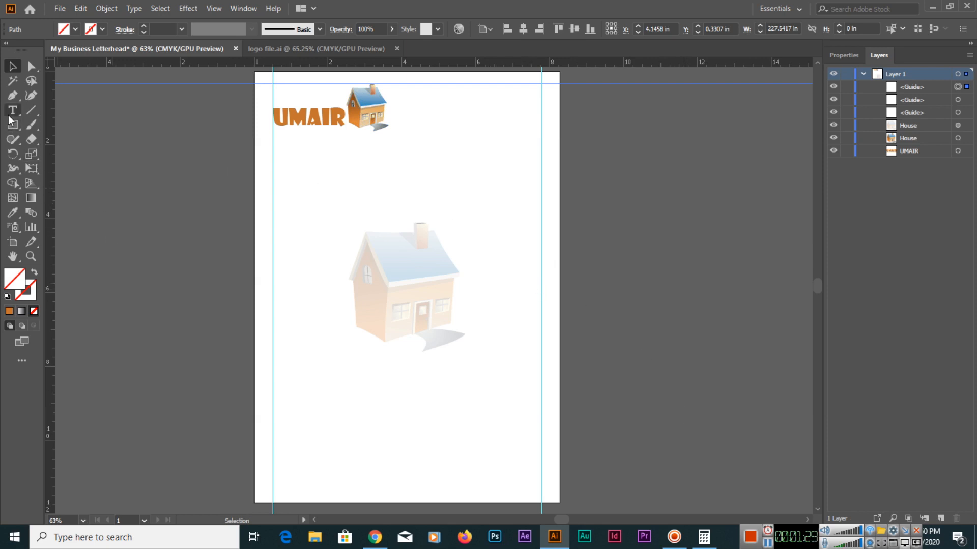
Step: Start a text object beside the artboard with the Type tool at 36 pt
{"action": "left_click", "coordinate": [13, 110]}
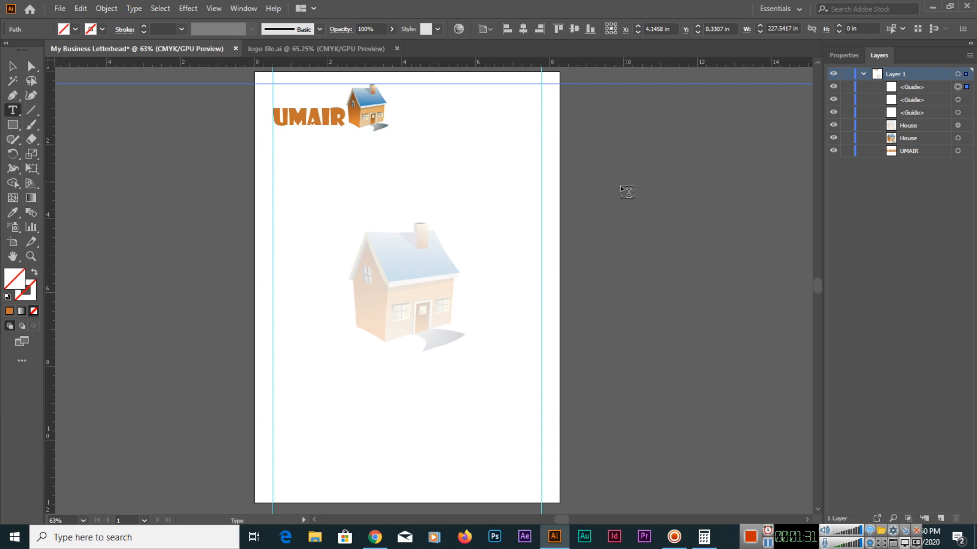
{"action": "mouse_move", "coordinate": [607, 210]}
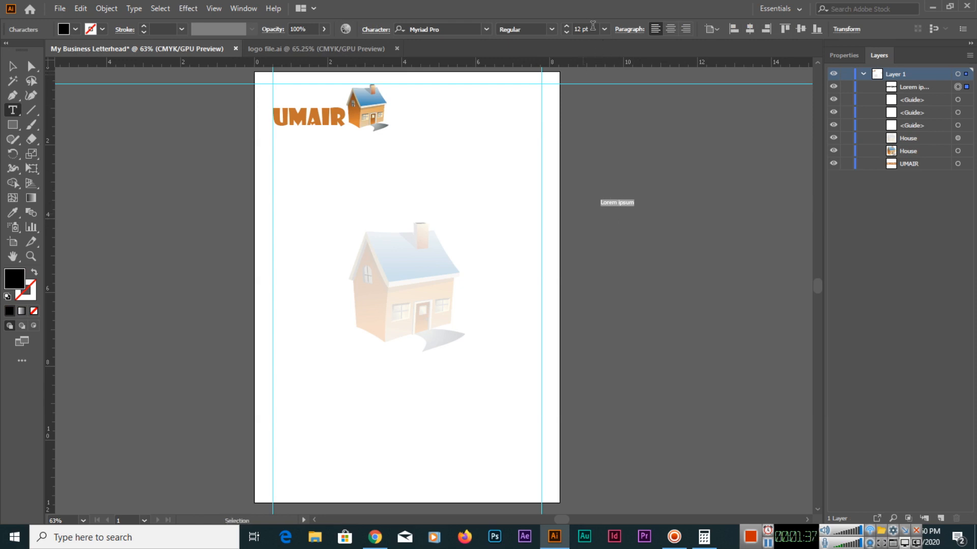
{"action": "left_click", "coordinate": [602, 30]}
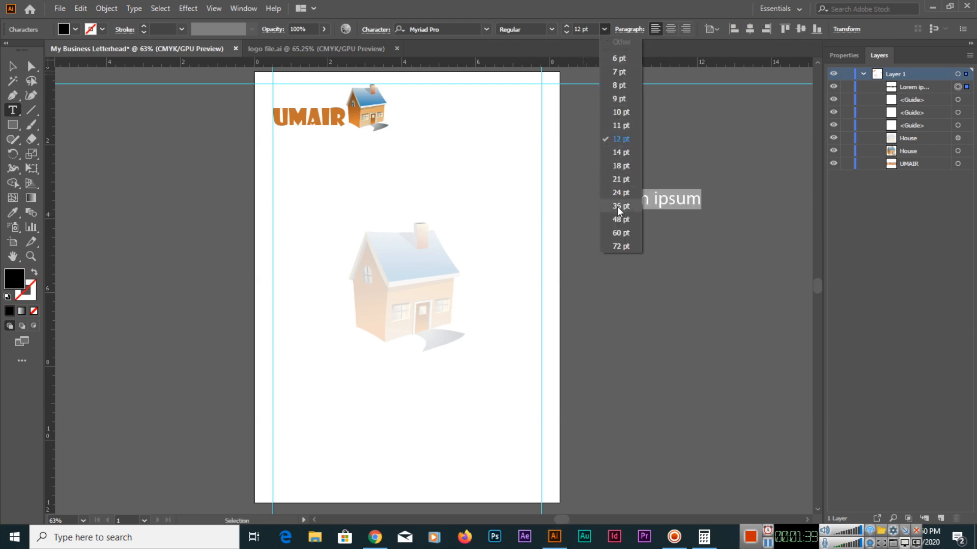
{"action": "left_click", "coordinate": [620, 206]}
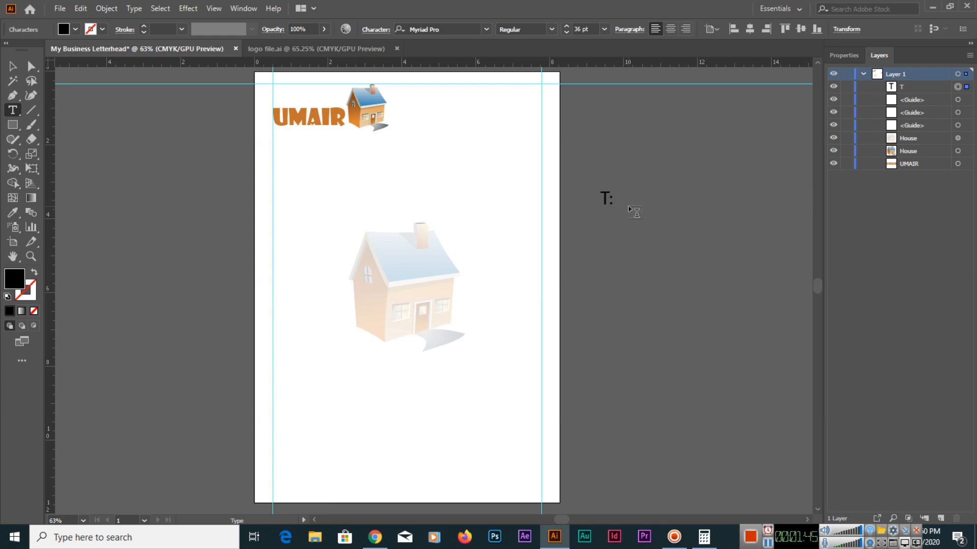
{"action": "type", "text": "000-"}
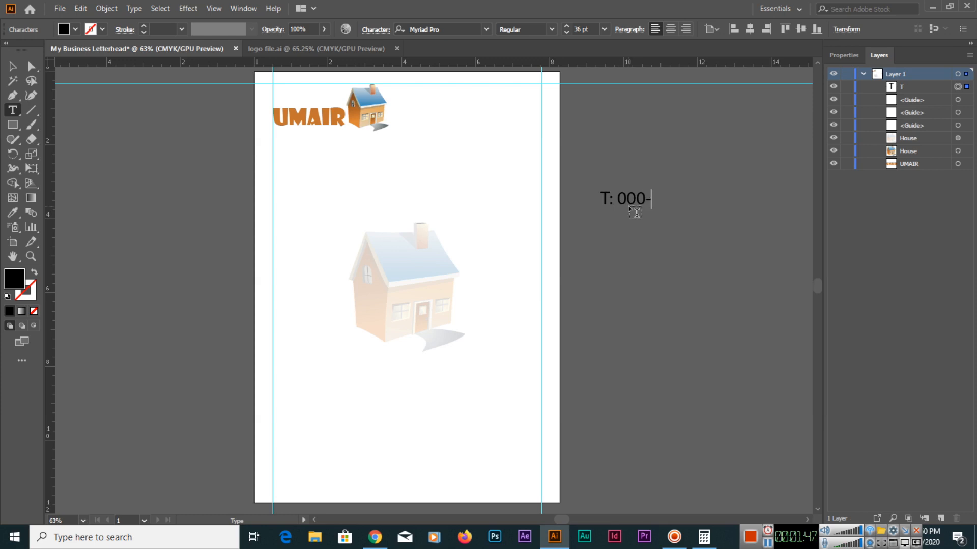
{"action": "type", "text": "000-0000"}
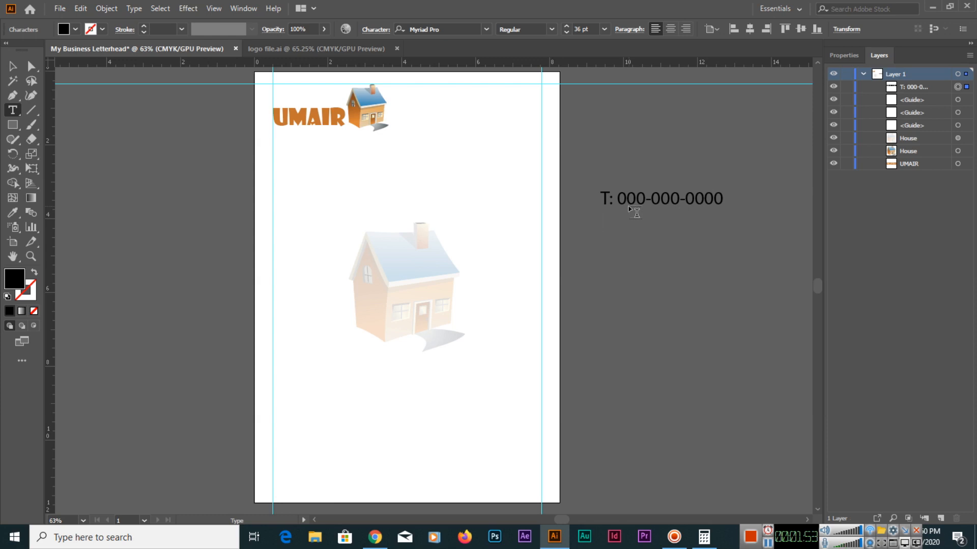
{"action": "type", "text": "E:"}
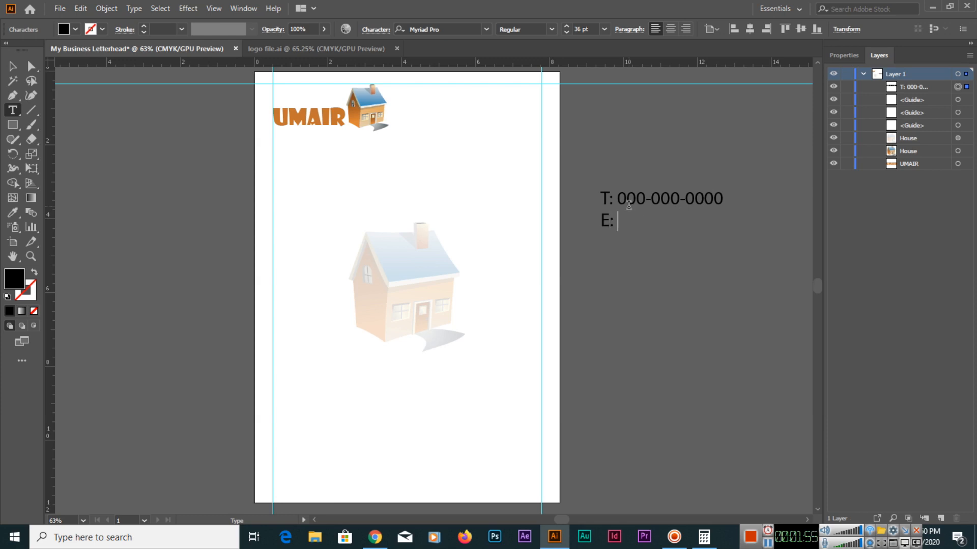
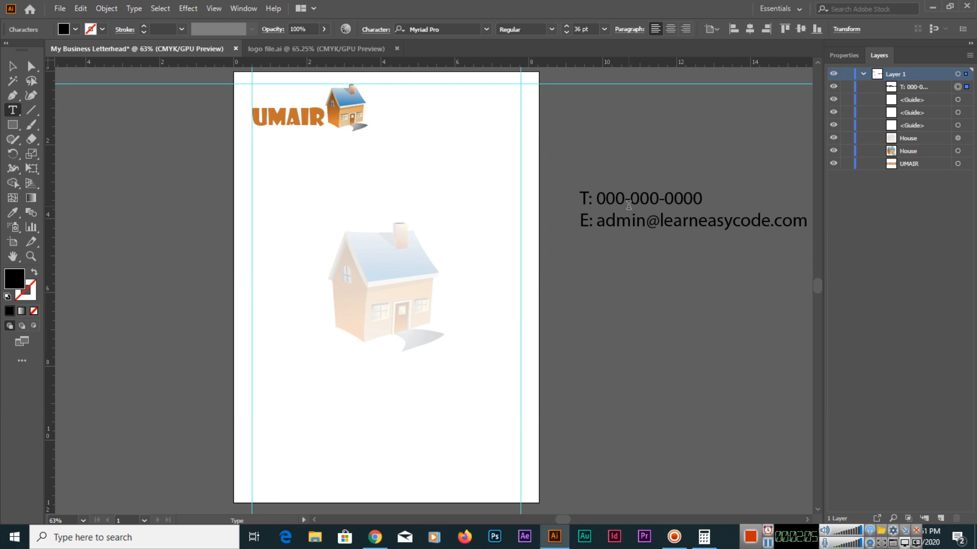
{"action": "type", "text": "W:"}
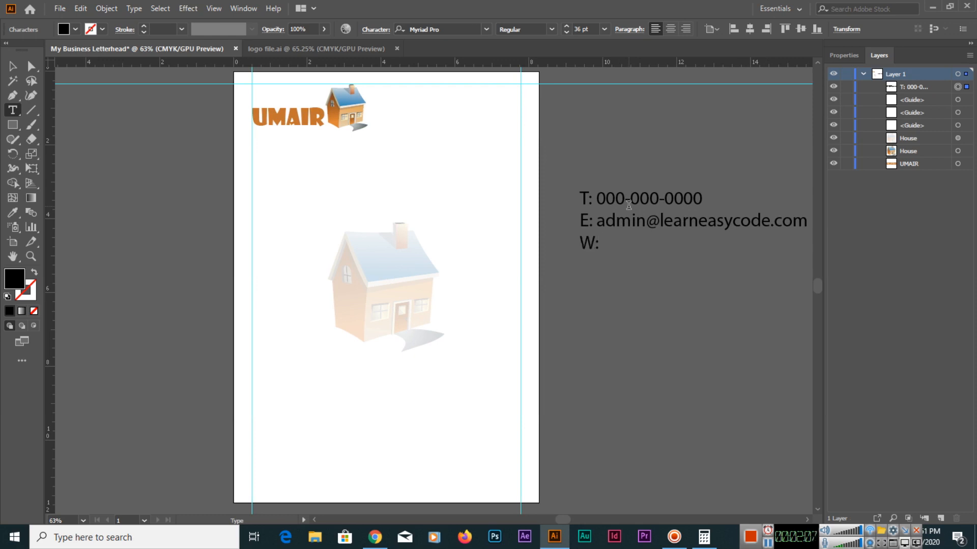
{"action": "type", "text": "www"}
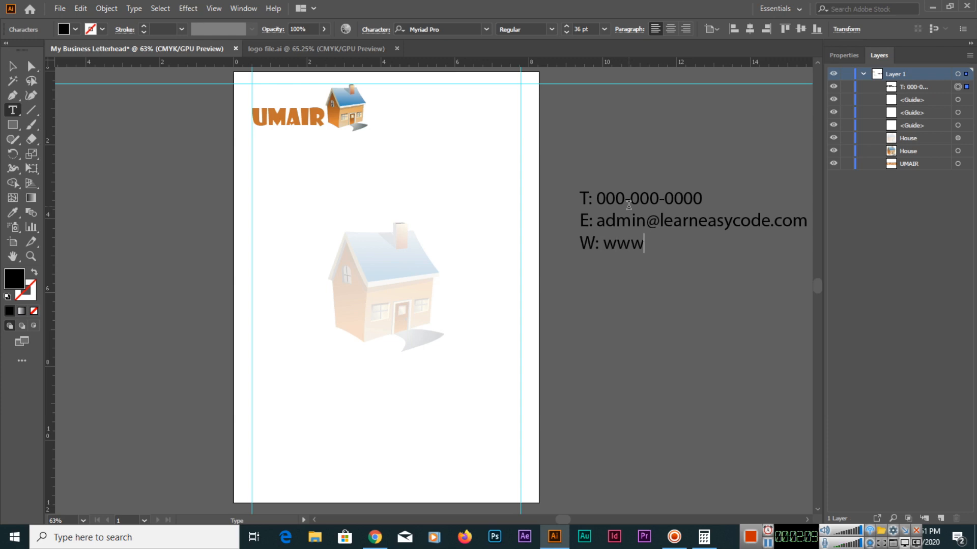
{"action": "key", "text": "BackSpace"}
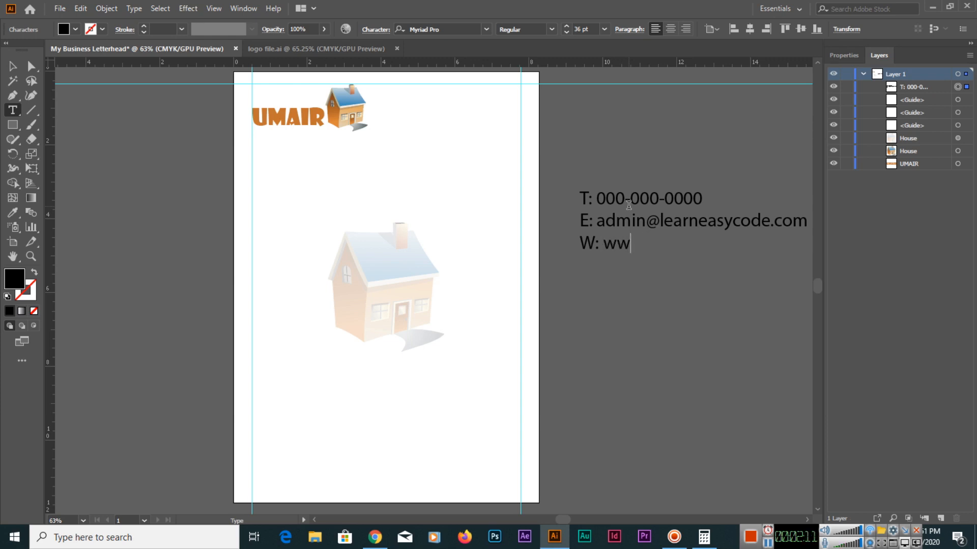
{"action": "type", "text": "w.learn"}
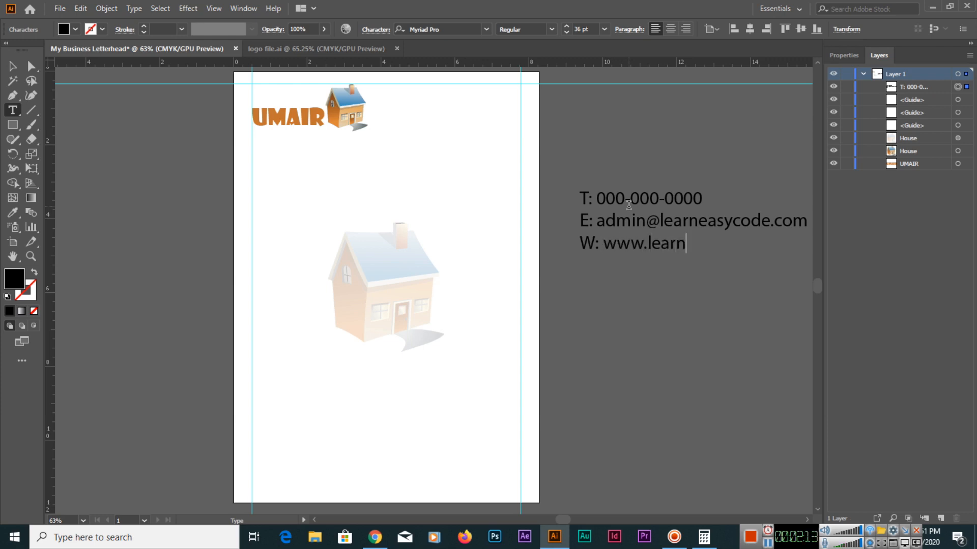
{"action": "type", "text": "easycode.com"}
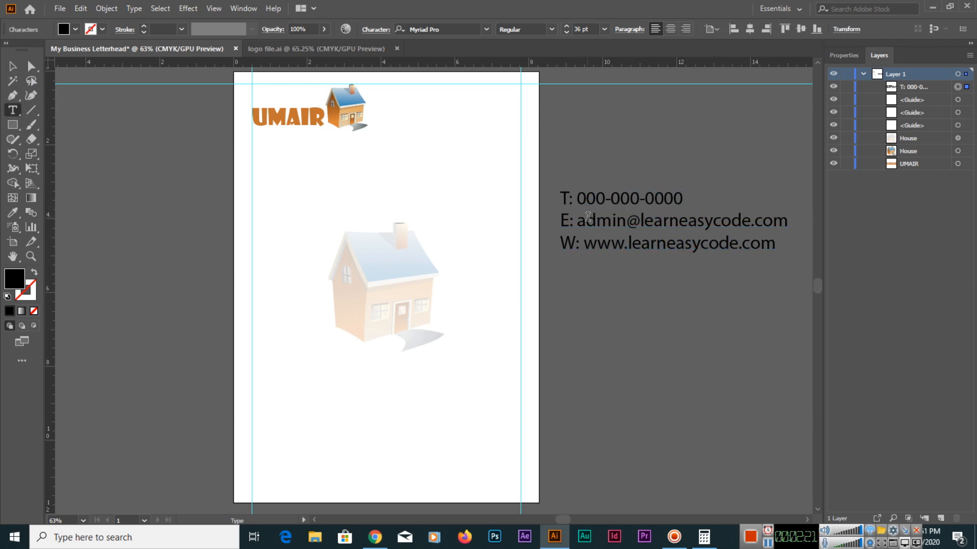
Step: Tab-align the labels and values, then move the block onto the page and scale it down
{"action": "left_click", "coordinate": [583, 198]}
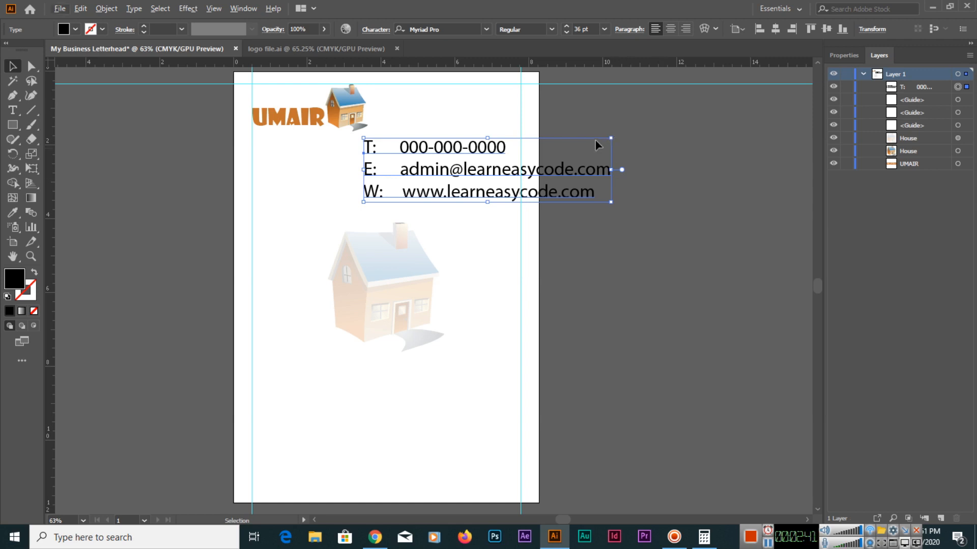
{"action": "left_click", "coordinate": [564, 32]}
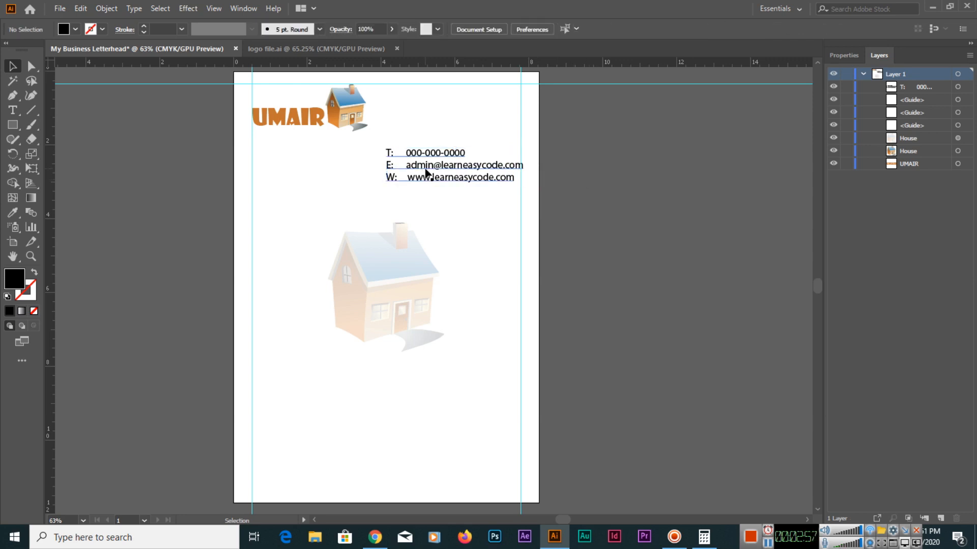
Step: Drag the contact block up level with the UMAIR logo and pan to check alignment
{"action": "left_click_drag", "start_coordinate": [426, 164], "coordinate": [427, 112]}
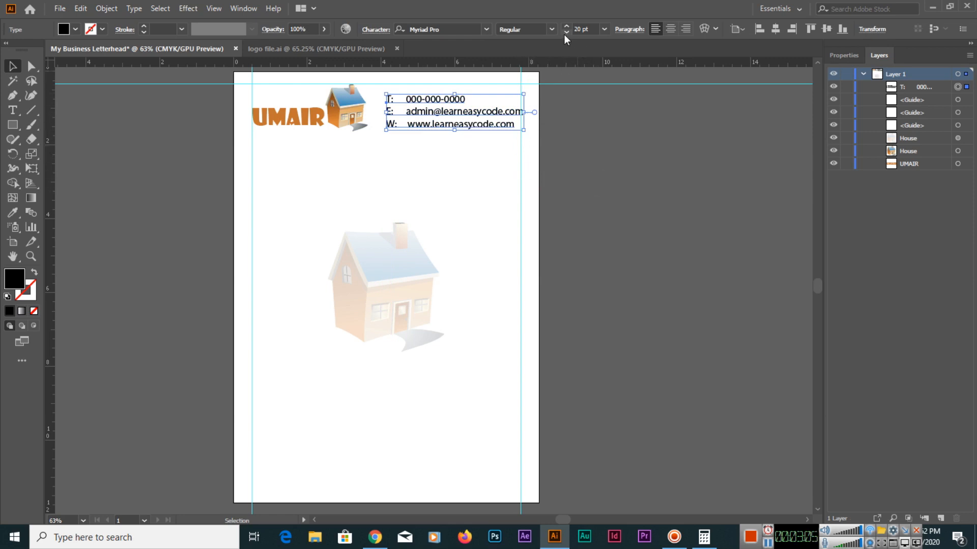
{"action": "left_click", "coordinate": [598, 147]}
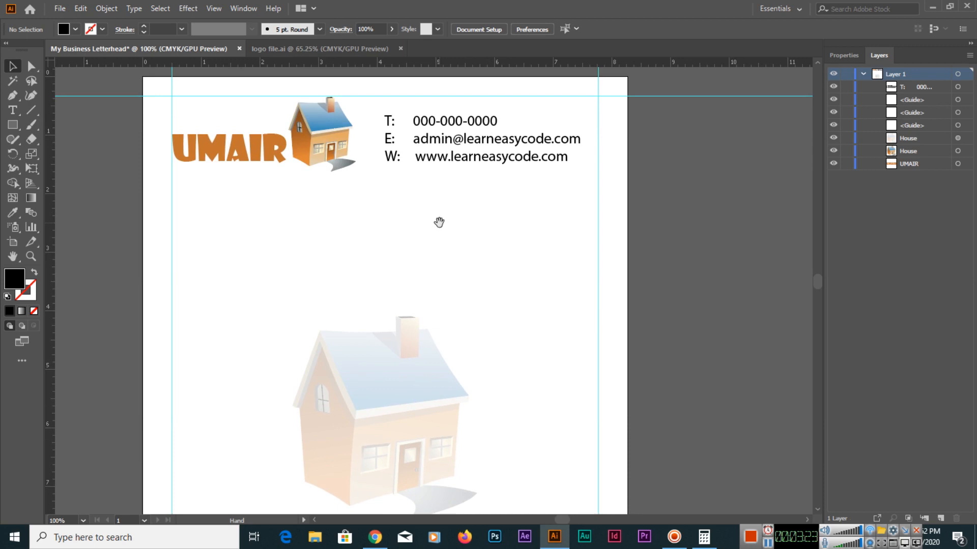
{"action": "left_click_drag", "start_coordinate": [439, 223], "coordinate": [455, 241]}
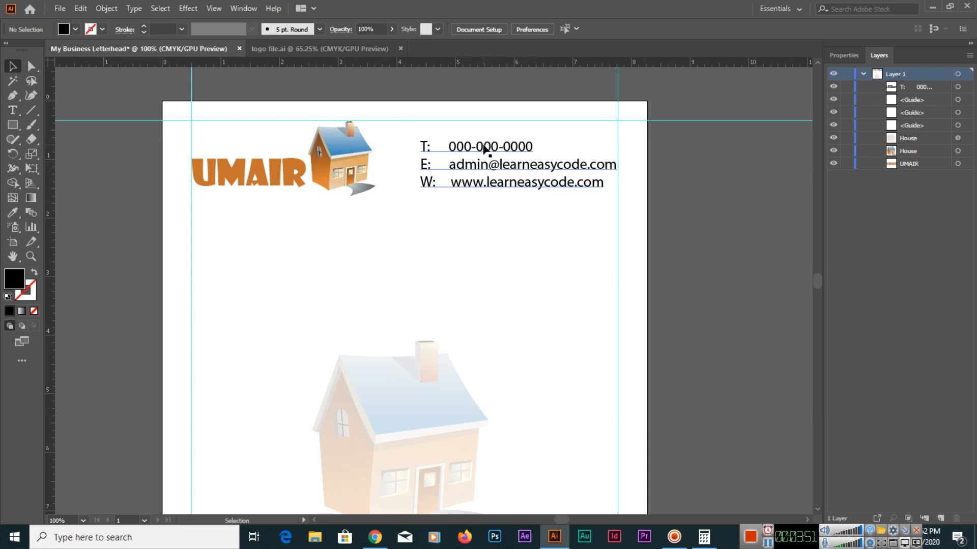
{"action": "mouse_move", "coordinate": [492, 153]}
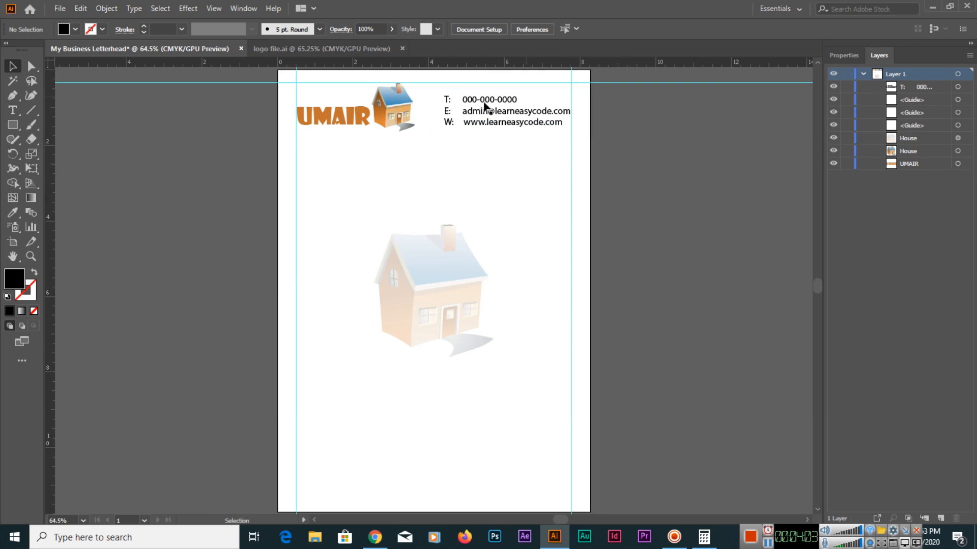
{"action": "mouse_move", "coordinate": [603, 170]}
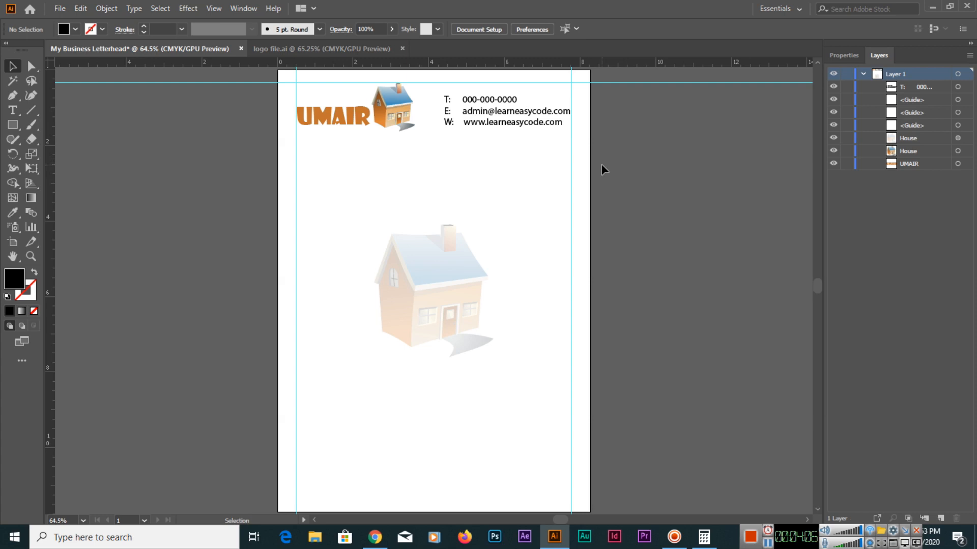
{"action": "mouse_move", "coordinate": [599, 168]}
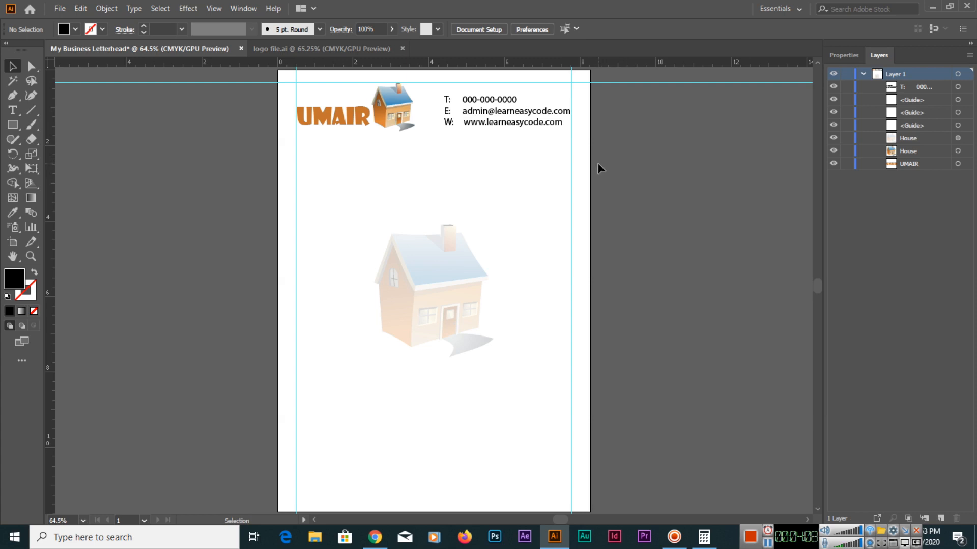
{"action": "mouse_move", "coordinate": [535, 133]}
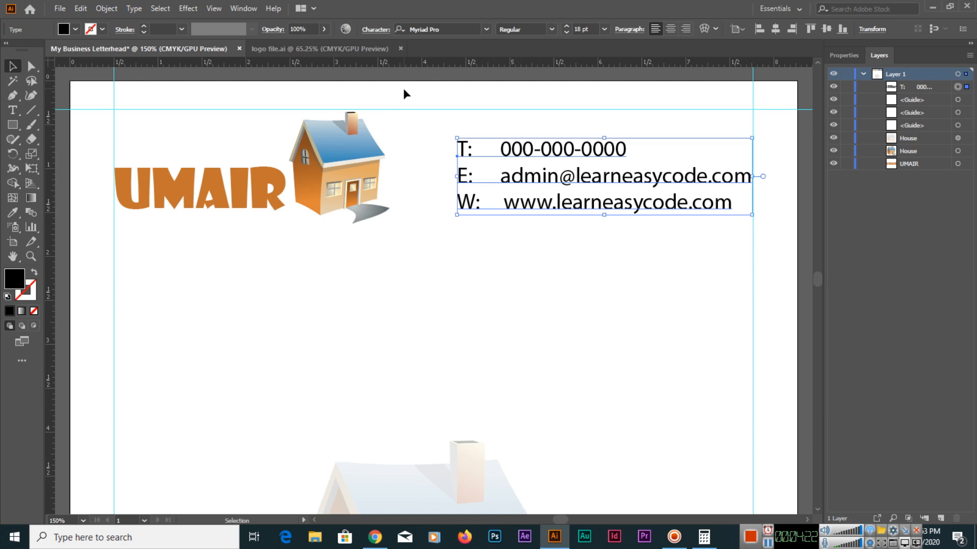
{"action": "mouse_move", "coordinate": [539, 46]}
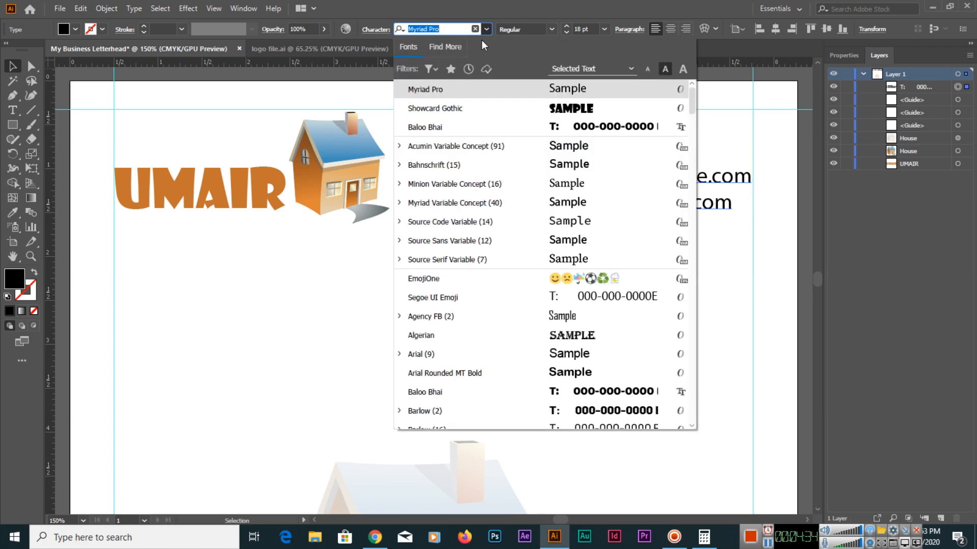
Step: Try Berlin Sans FB Demi Bold and then Bahnschrift on the contact text
{"action": "scroll", "scroll_direction": "down", "scroll_amount": 3}
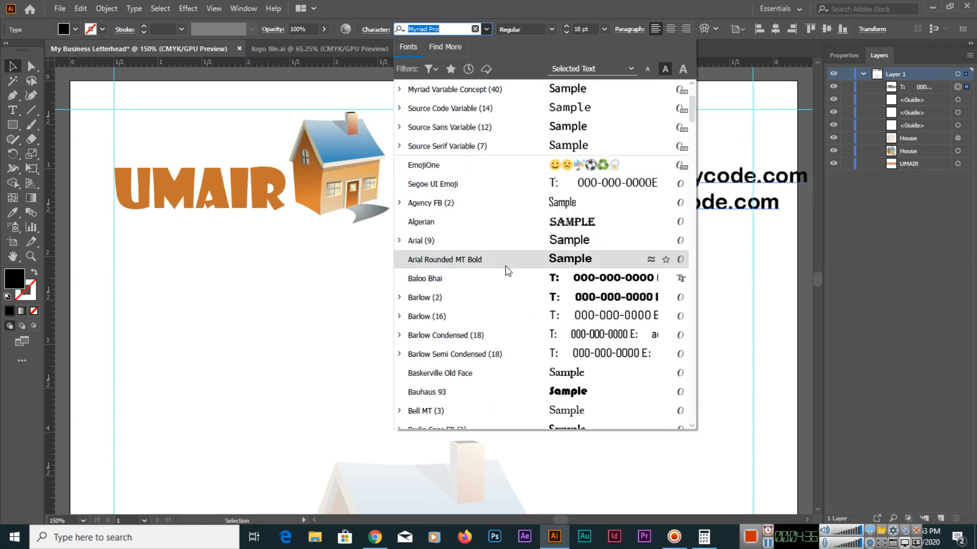
{"action": "scroll", "scroll_direction": "down", "scroll_amount": 3}
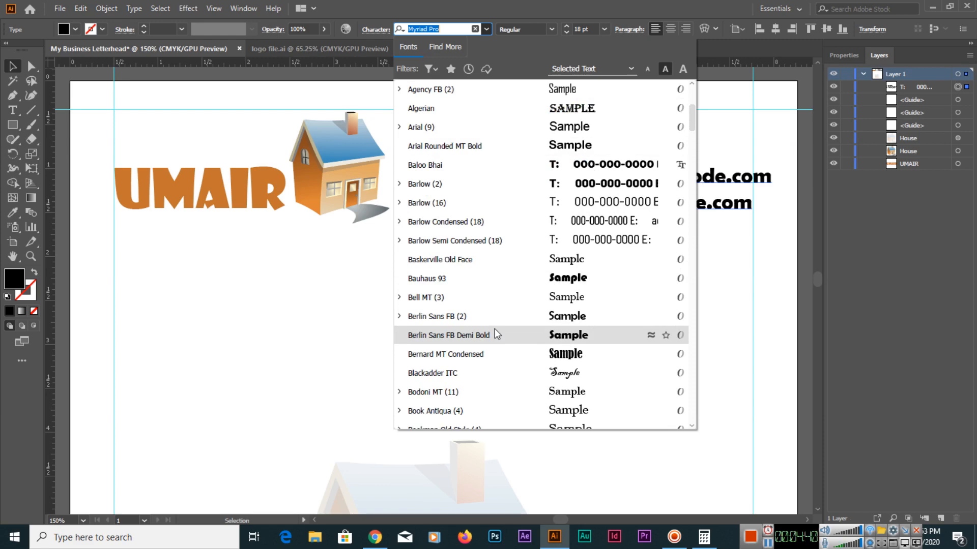
{"action": "left_click", "coordinate": [447, 336]}
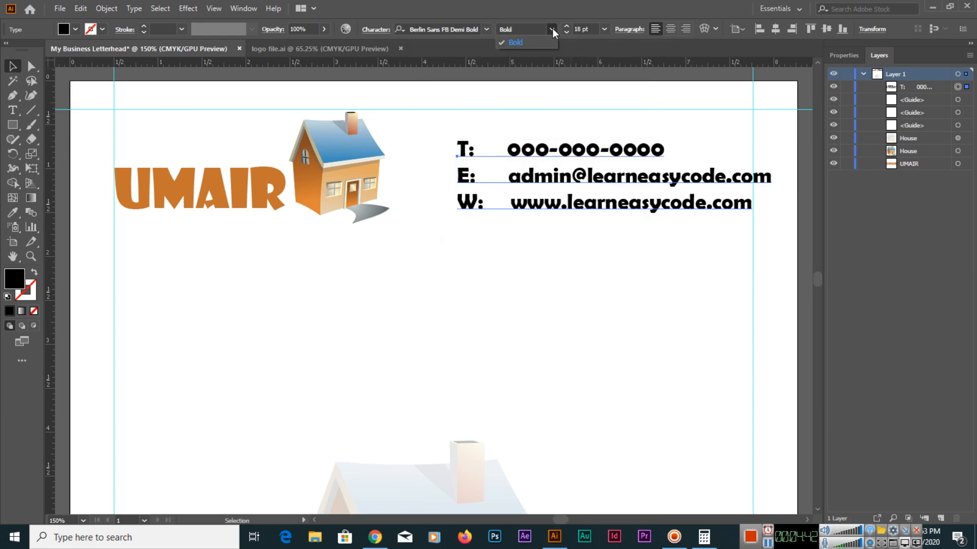
{"action": "left_click", "coordinate": [439, 29]}
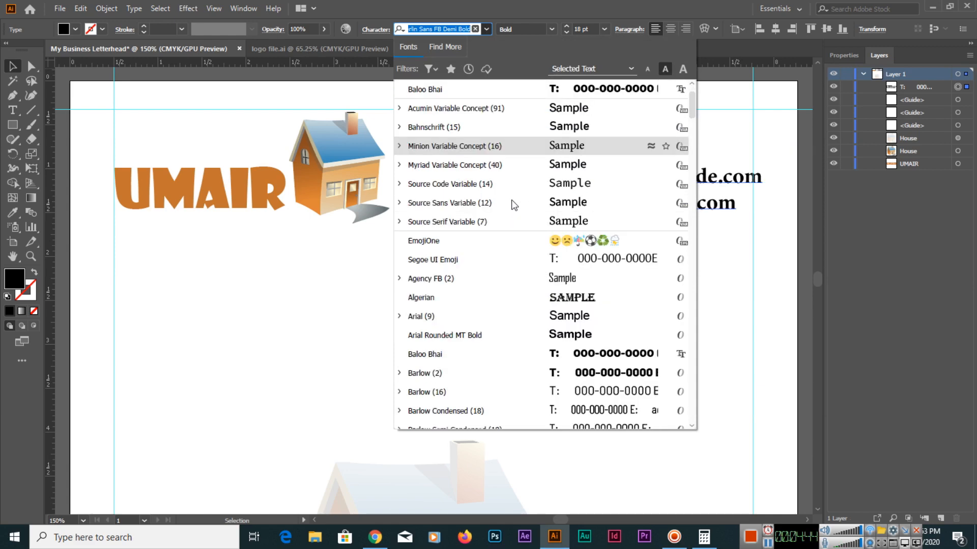
{"action": "left_click", "coordinate": [434, 127]}
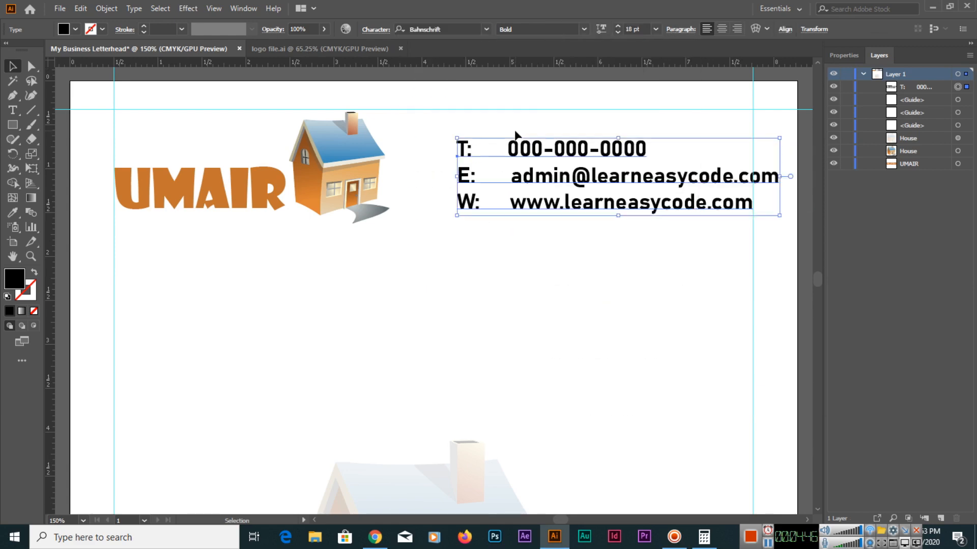
Step: Search the font menu for Arial and apply it to the contact text
{"action": "left_click", "coordinate": [583, 28]}
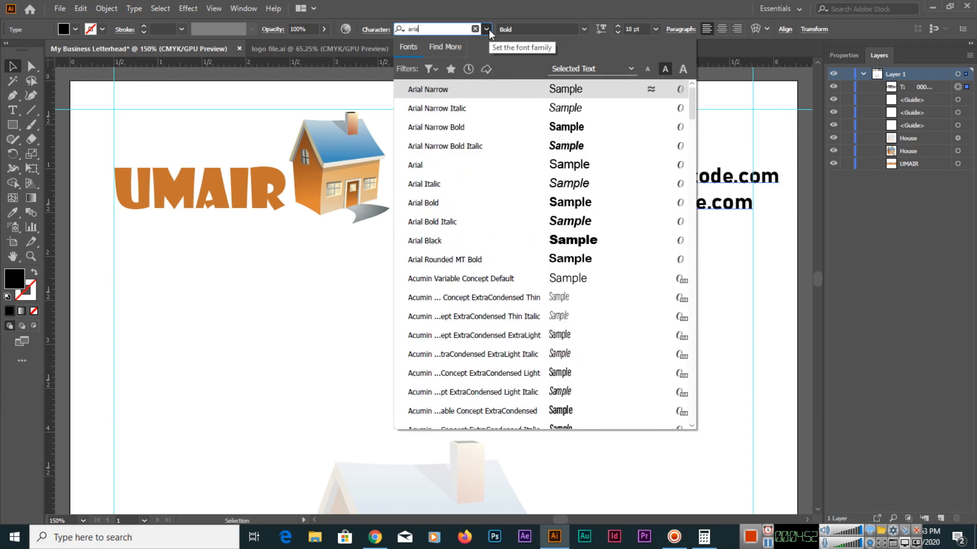
{"action": "left_click", "coordinate": [414, 165]}
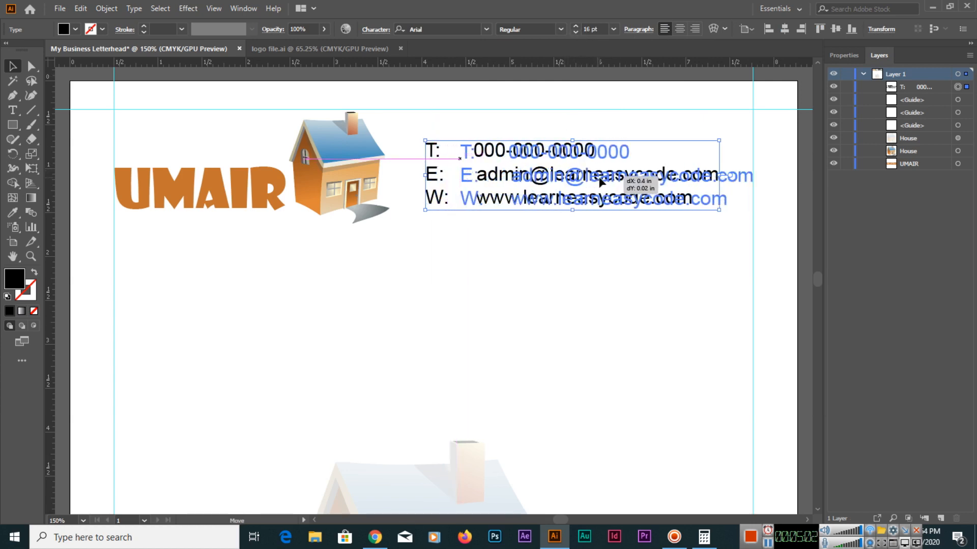
Step: Nudge the block into place, make the T: label Arial Bold and select E: next
{"action": "left_click_drag", "start_coordinate": [602, 181], "coordinate": [479, 160]}
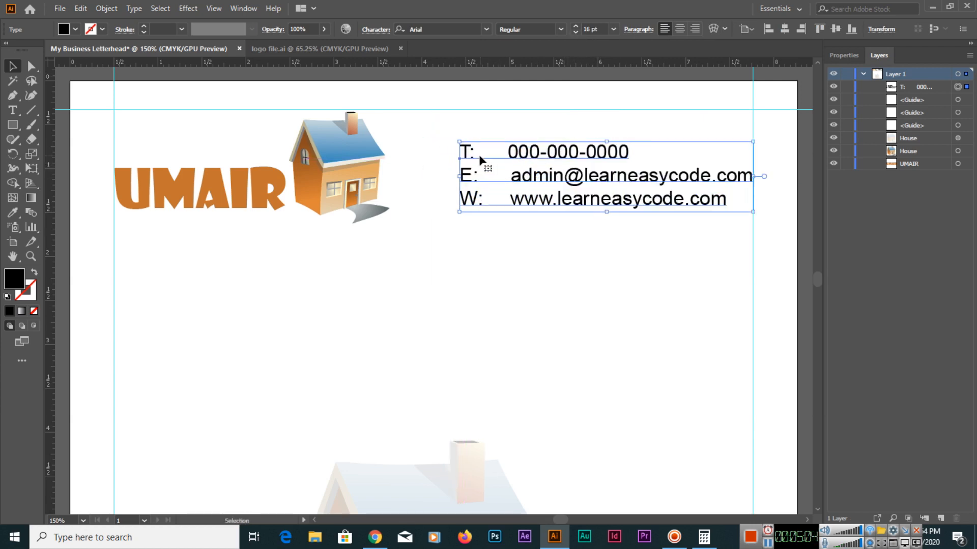
{"action": "left_click", "coordinate": [466, 152]}
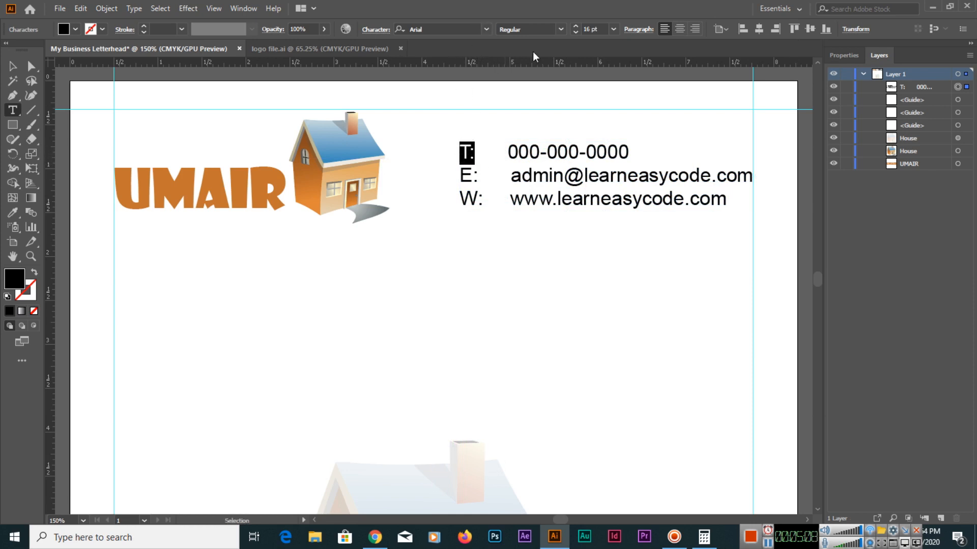
{"action": "left_click", "coordinate": [560, 29]}
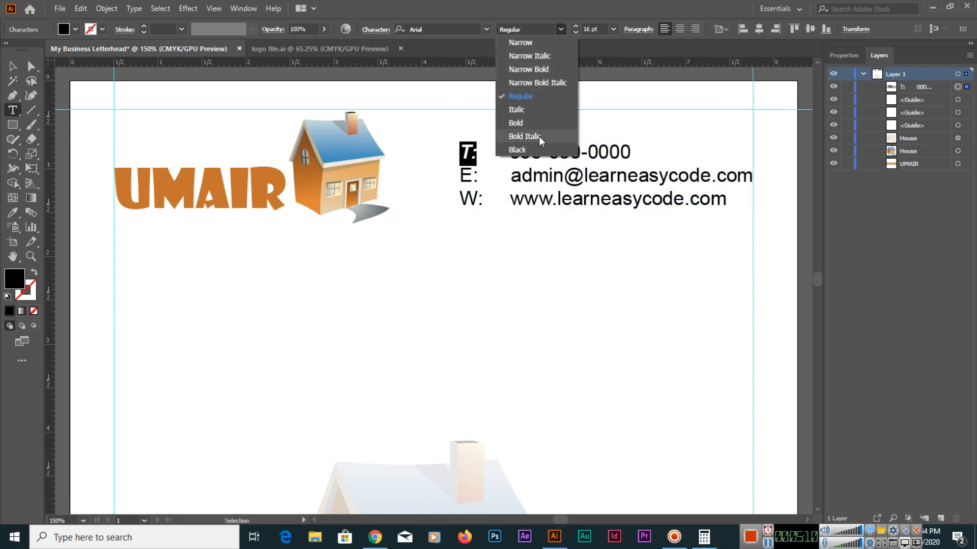
{"action": "left_click", "coordinate": [515, 123]}
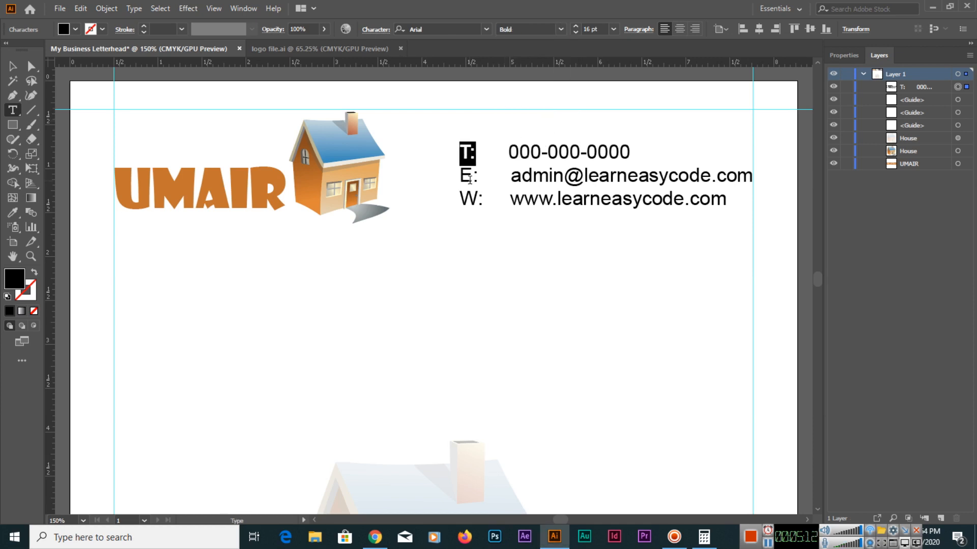
{"action": "left_click", "coordinate": [557, 28]}
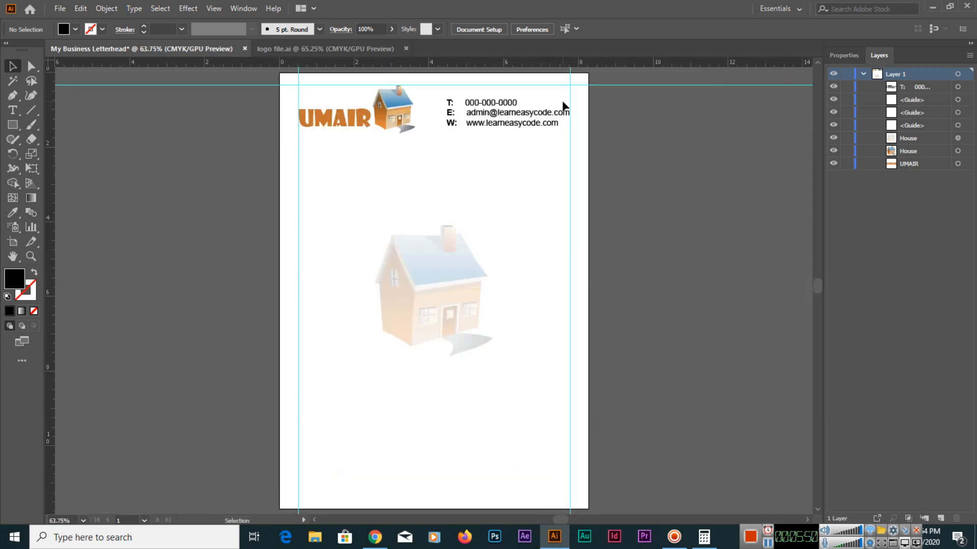
{"action": "mouse_move", "coordinate": [429, 107]}
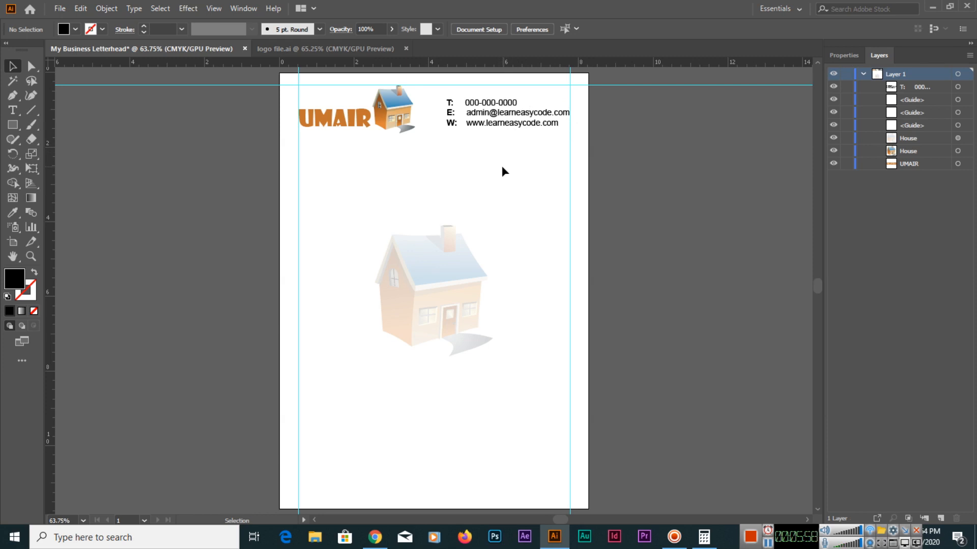
{"action": "mouse_move", "coordinate": [529, 279]}
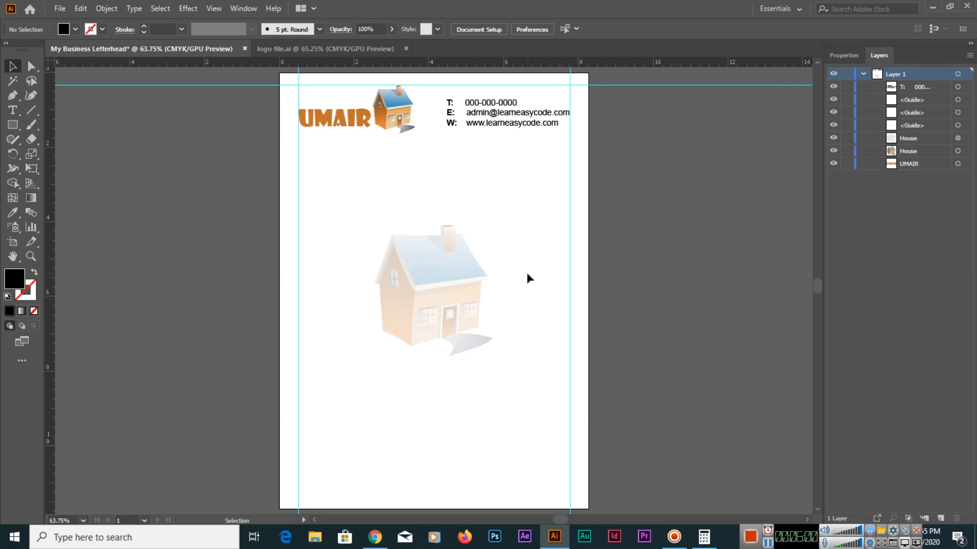
{"action": "mouse_move", "coordinate": [244, 482]}
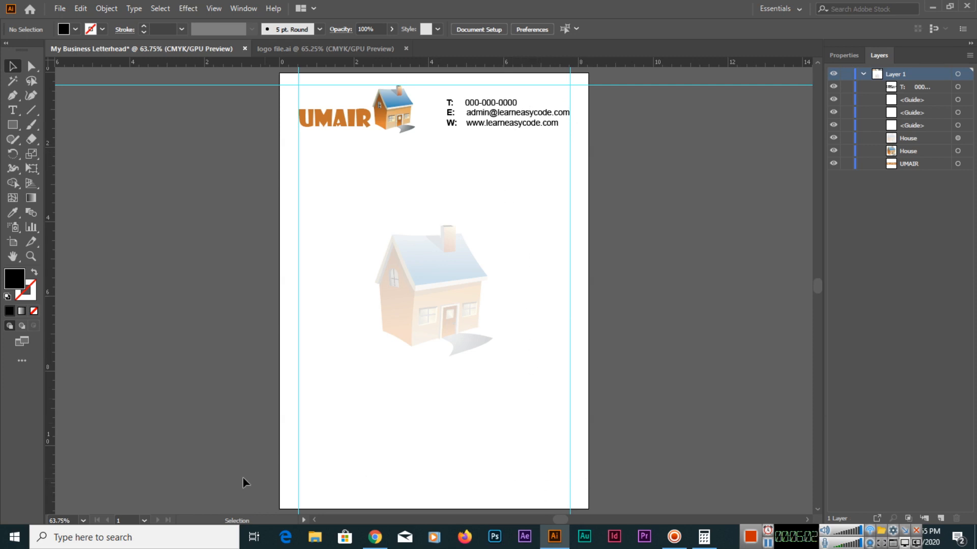